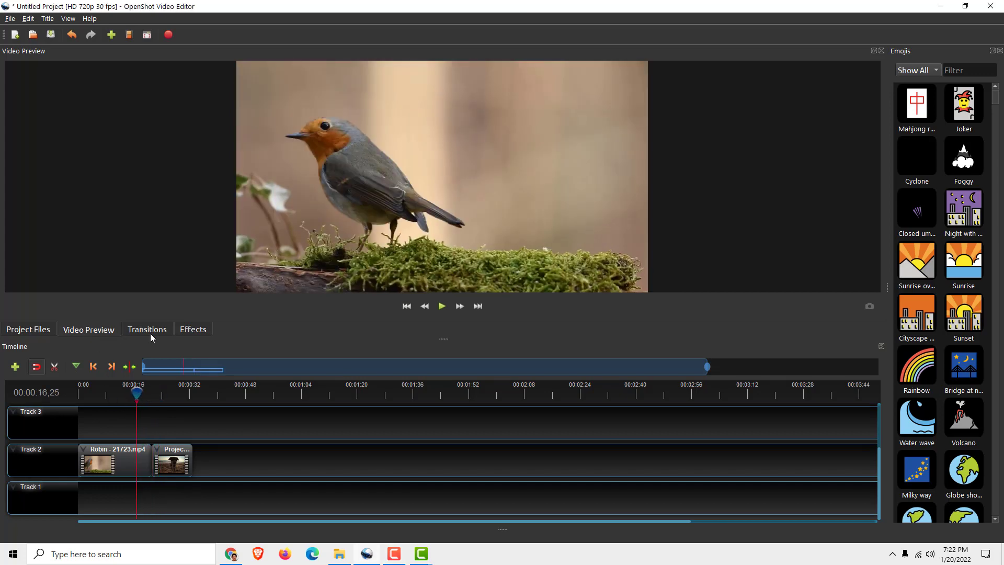
# - Show the Transitions library and check the visible panels under View > Docks
pyautogui.click(147, 330)
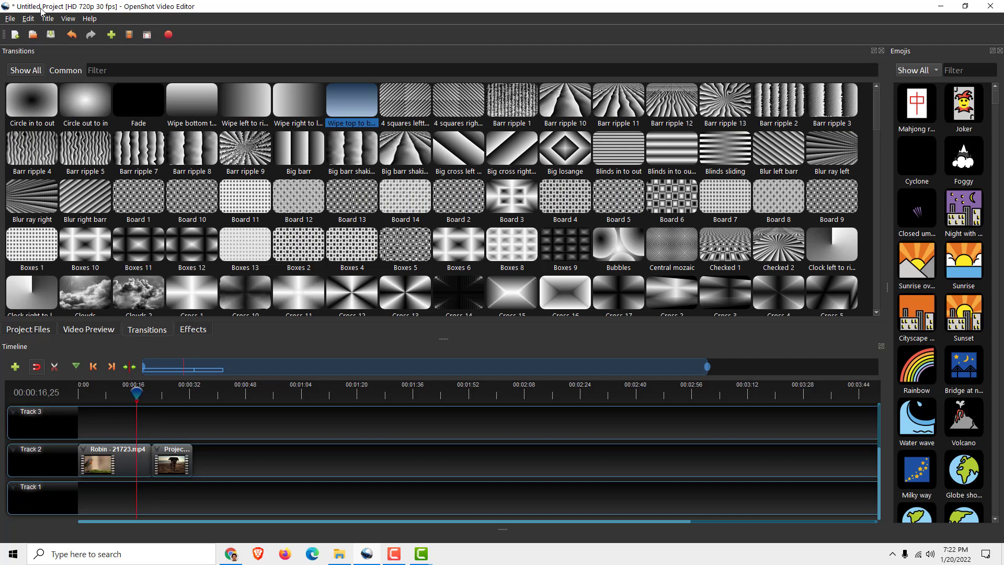
pyautogui.click(67, 18)
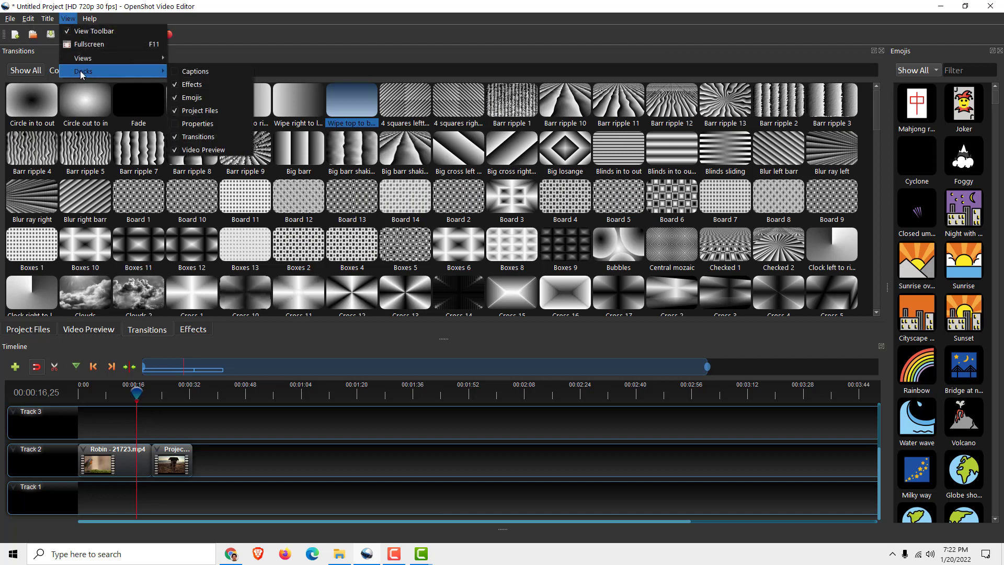
pyautogui.moveTo(198, 136)
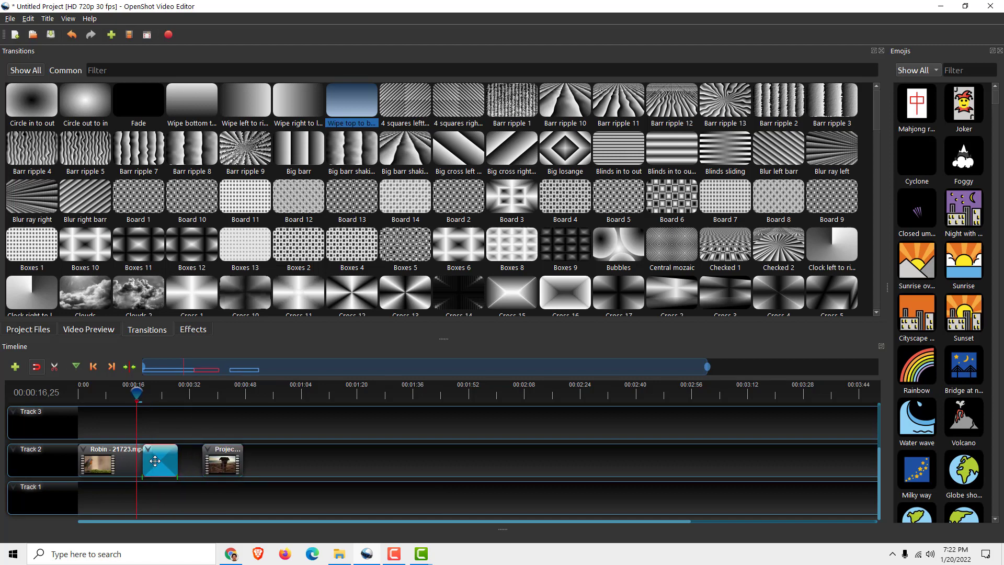
# - Show the Wipe top to bottom transition's properties and butt Project 1.mp4 against the Robin clip
pyautogui.rightClick(159, 460)
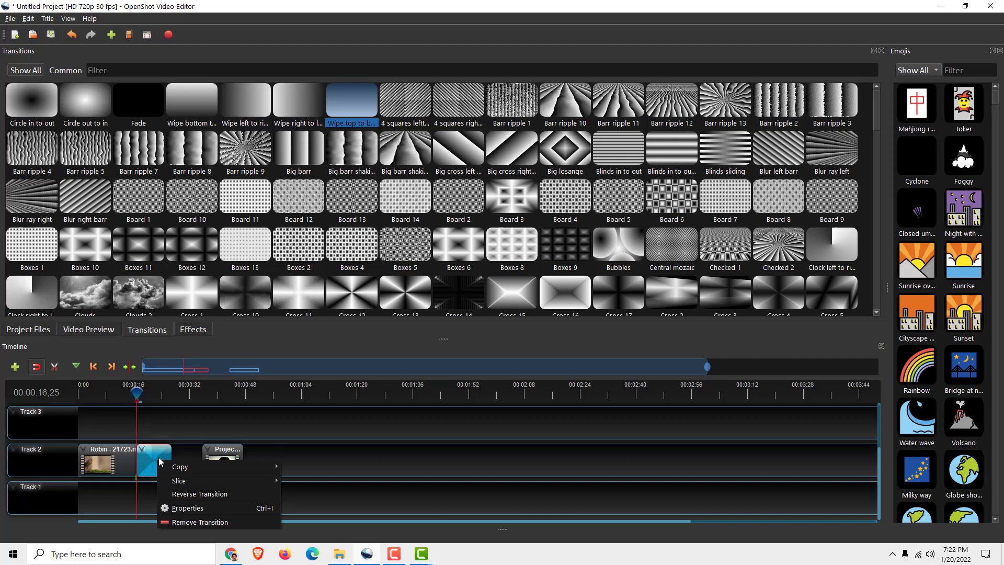
pyautogui.click(187, 507)
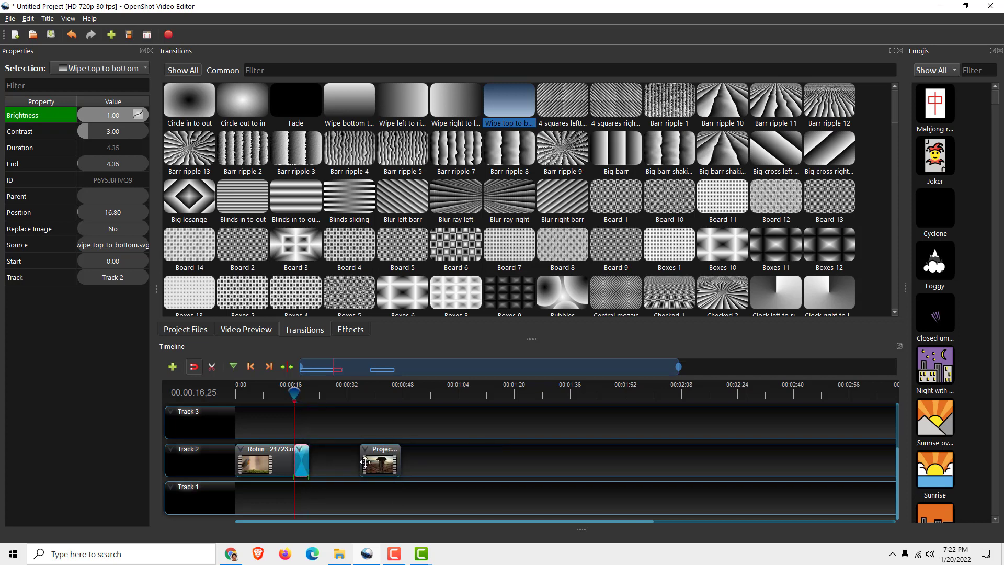
pyautogui.click(330, 460)
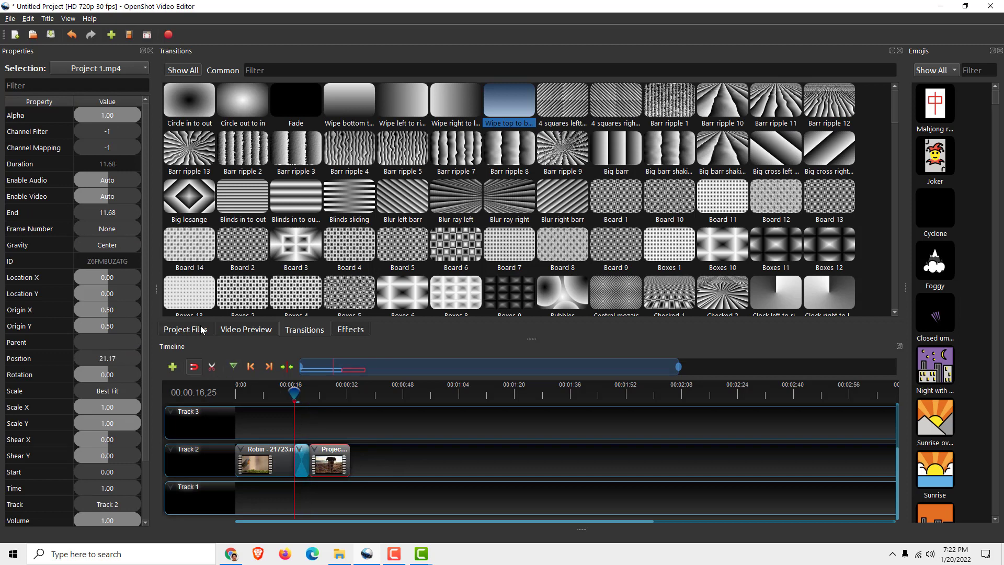
# - Return to the video preview and place Project 1.mp4 at 23.50 s after the transition
pyautogui.click(245, 329)
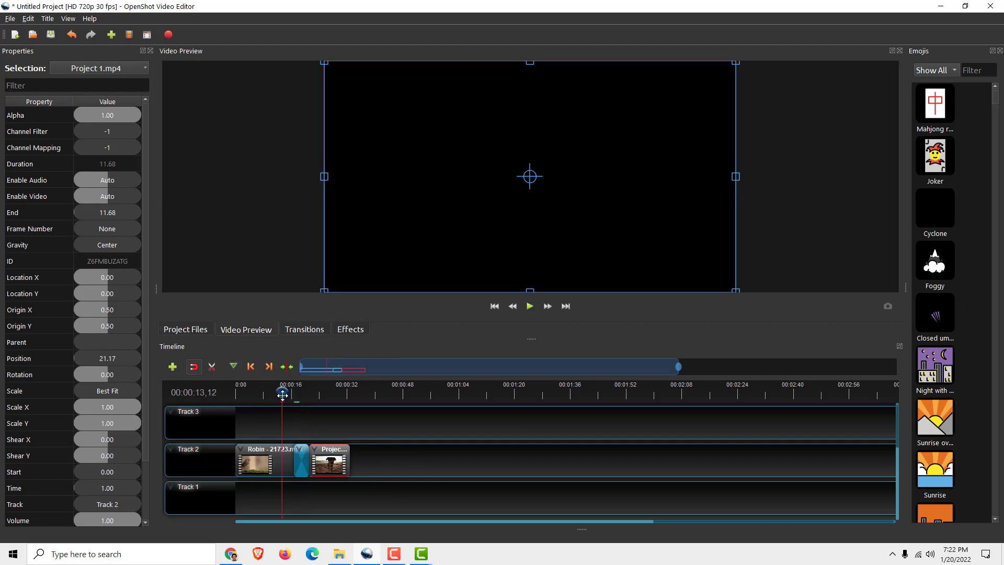
pyautogui.click(528, 306)
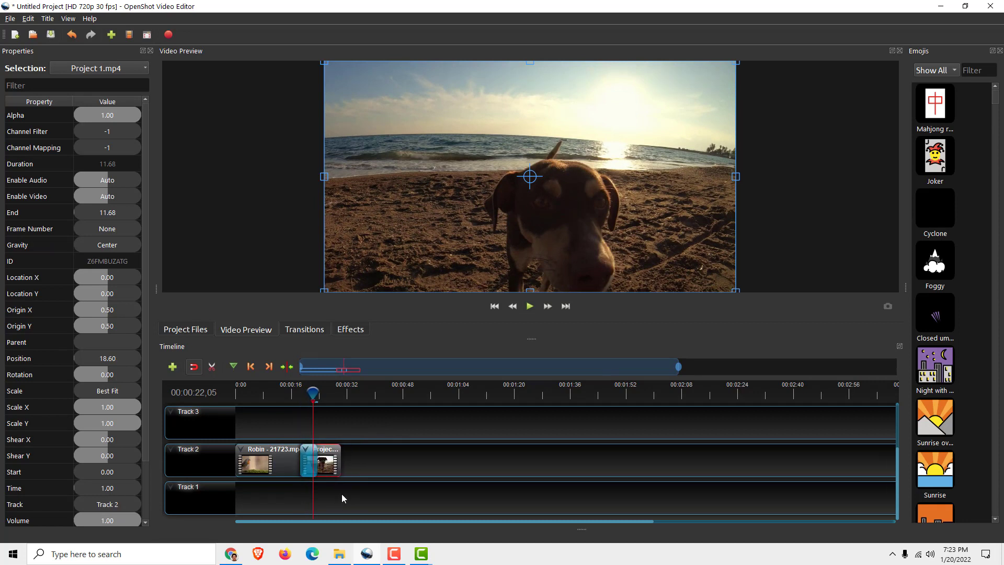
pyautogui.click(269, 460)
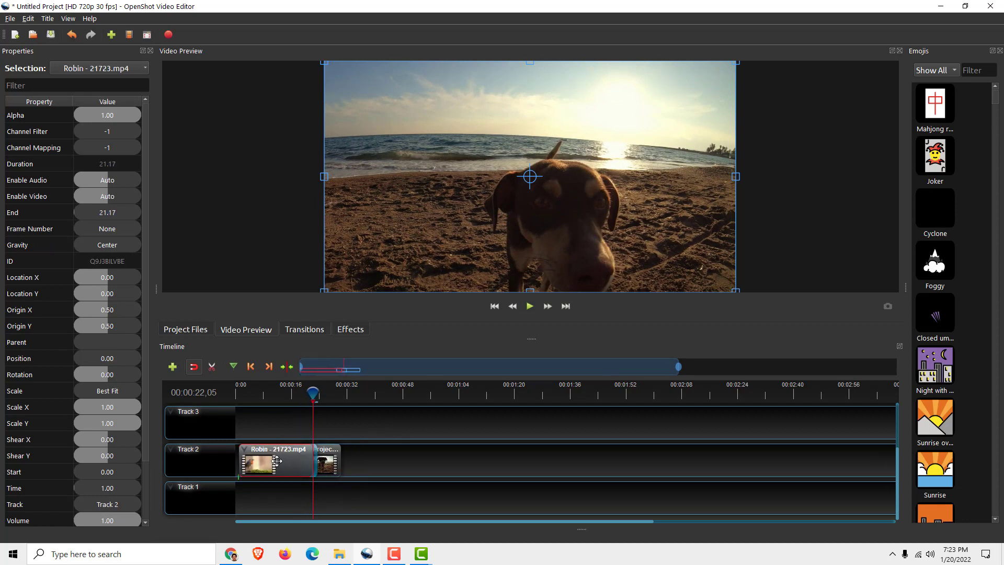
pyautogui.click(338, 460)
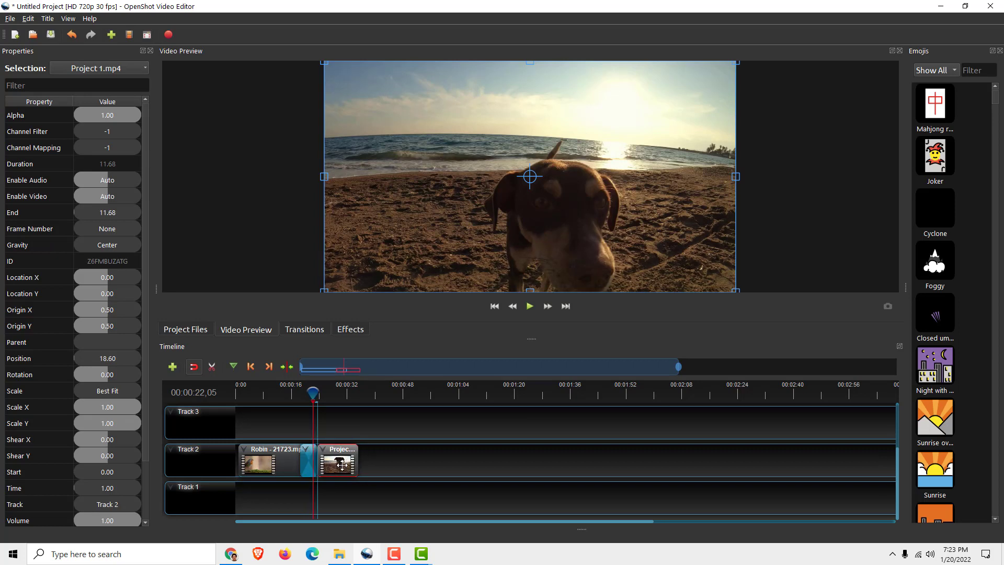
# - Play the timeline across the join to check the transition, then stop
pyautogui.click(529, 307)
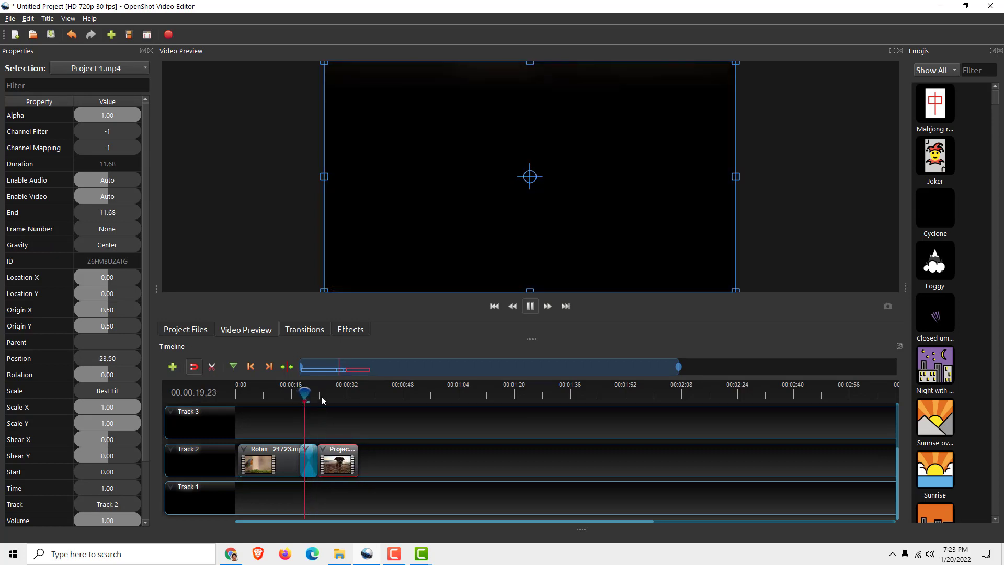
pyautogui.click(529, 305)
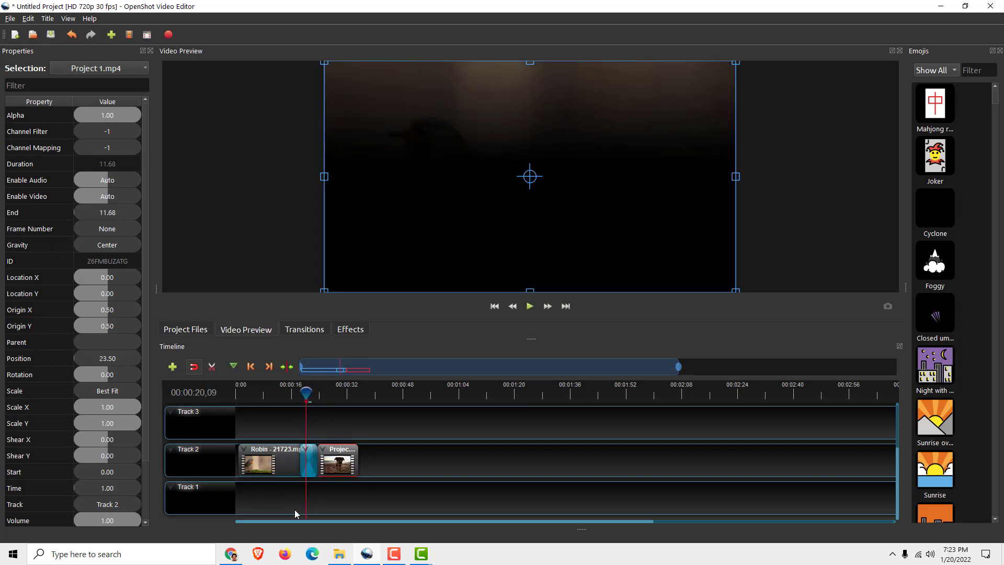
pyautogui.click(304, 328)
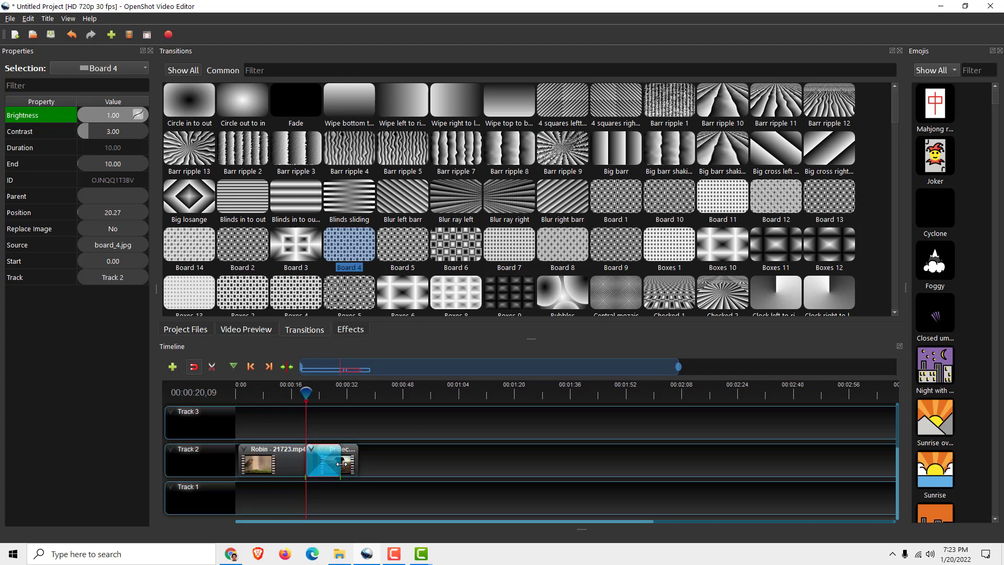
# - Select the second clip on Track 2 beside the new Board 4 transition at 23.50 s
pyautogui.click(326, 460)
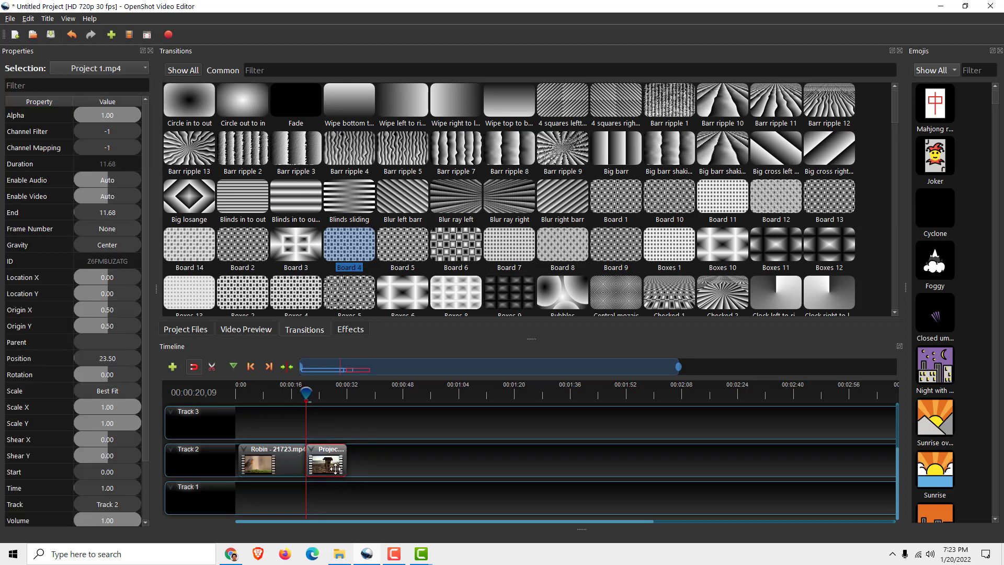